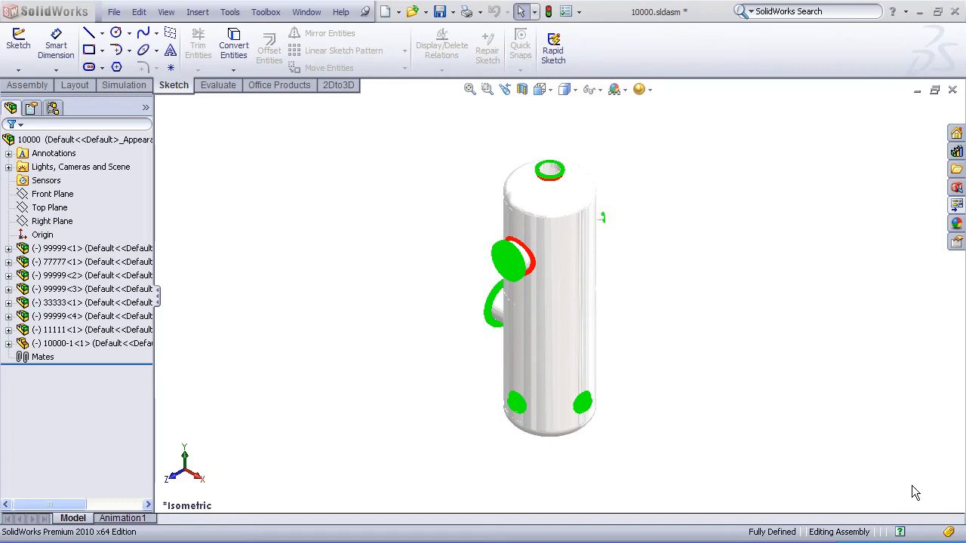
mouse_move(708, 366)
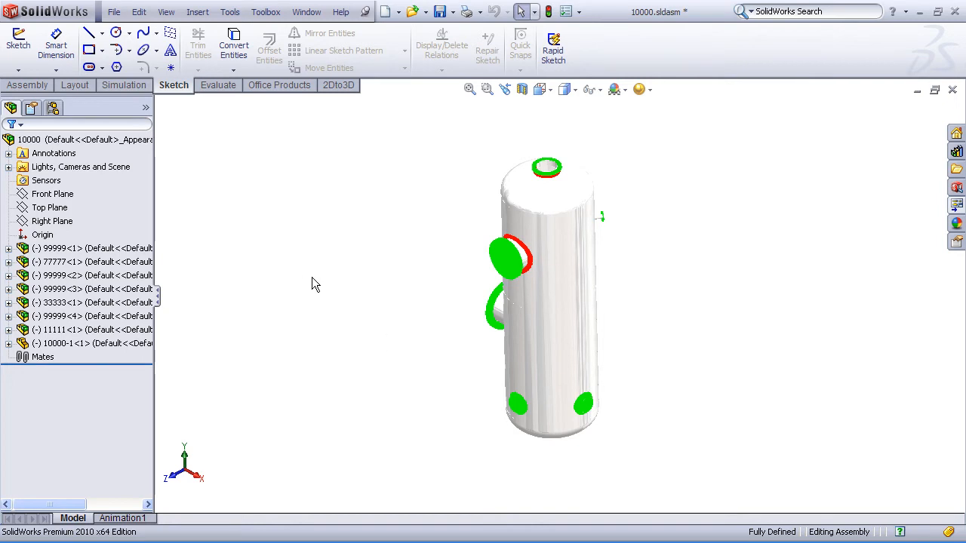
mouse_move(329, 294)
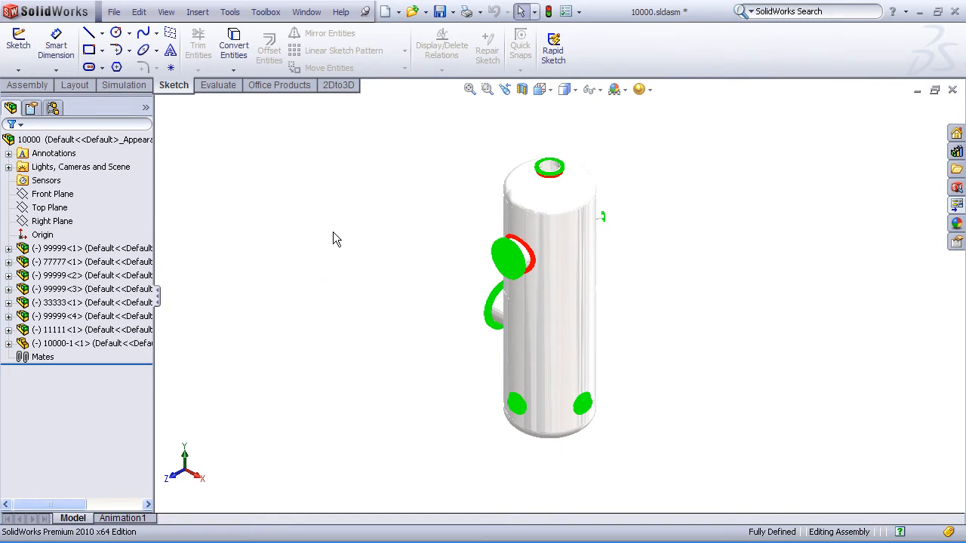
mouse_move(281, 282)
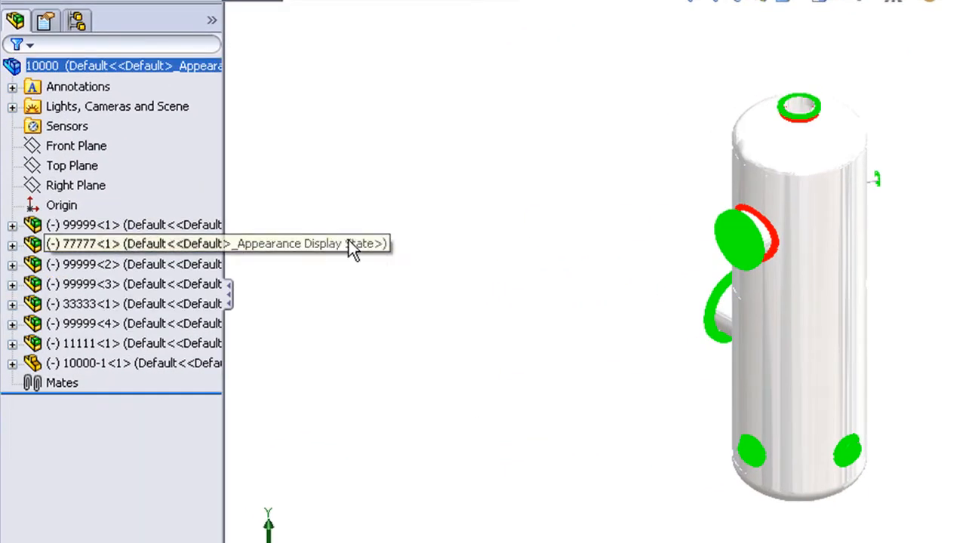
mouse_move(355, 250)
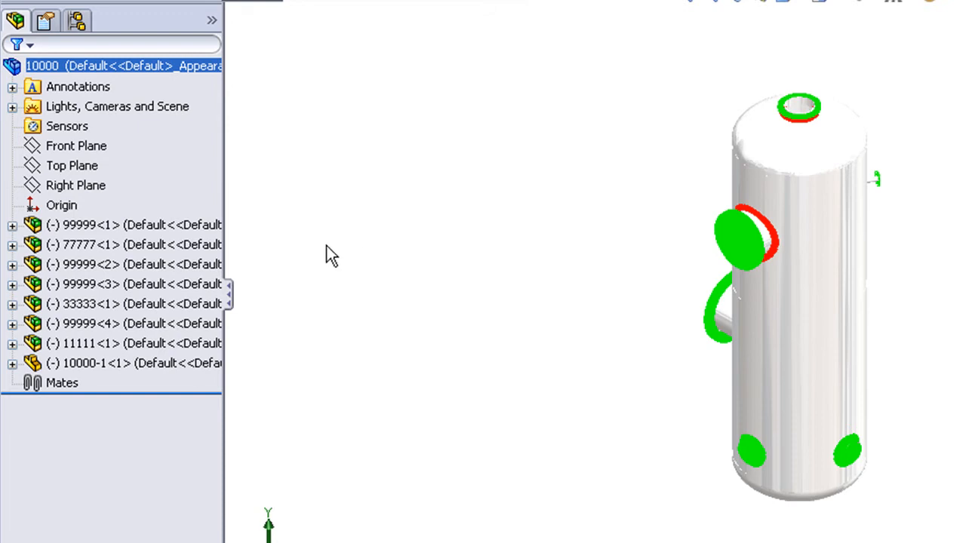
mouse_move(88, 264)
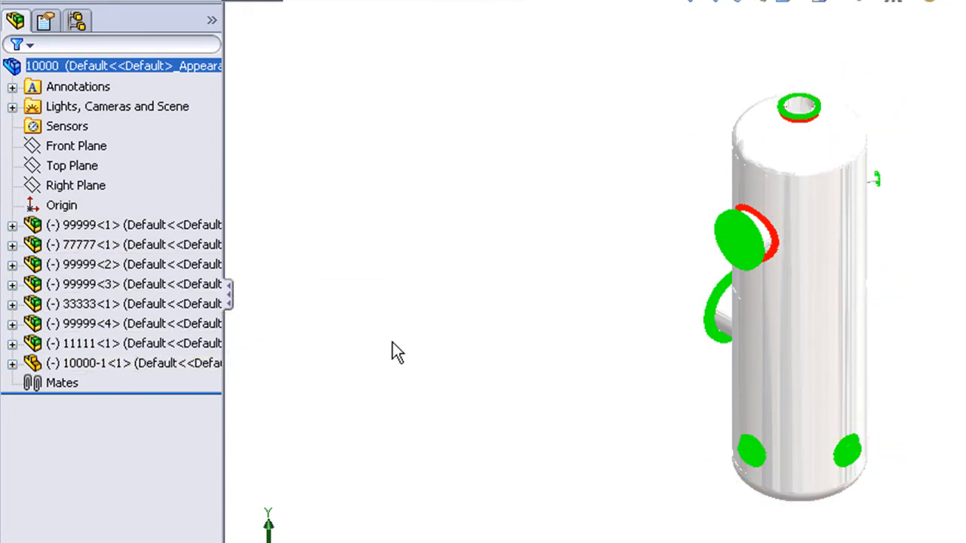
mouse_move(364, 288)
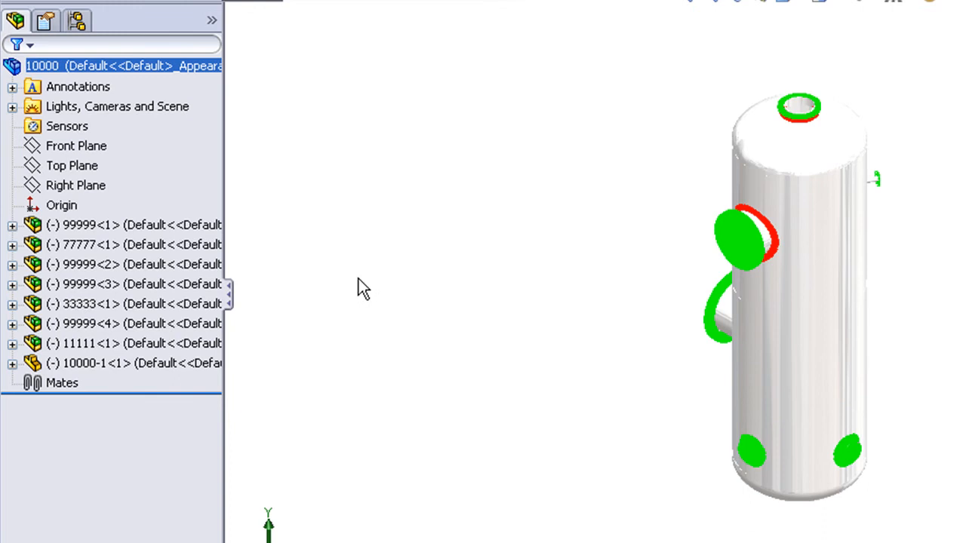
mouse_move(84, 224)
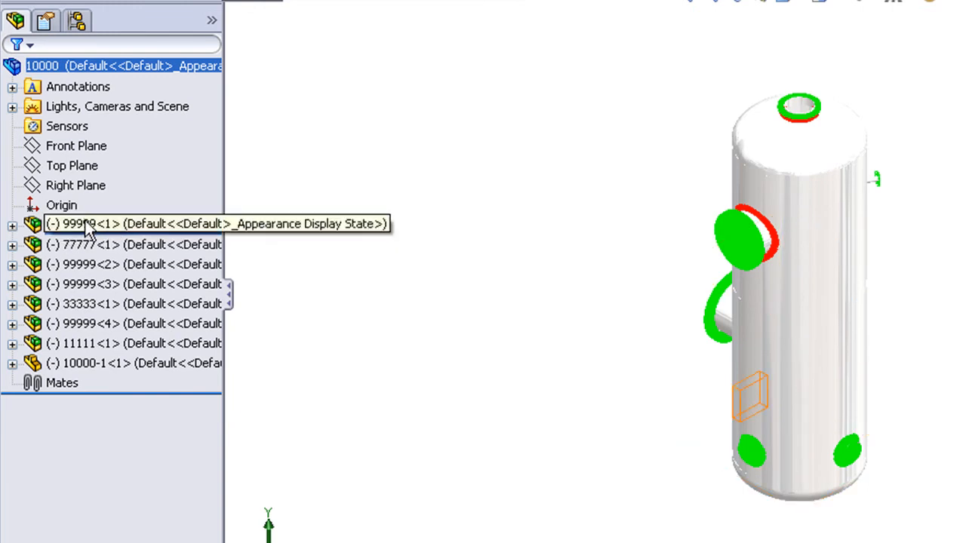
mouse_move(90, 241)
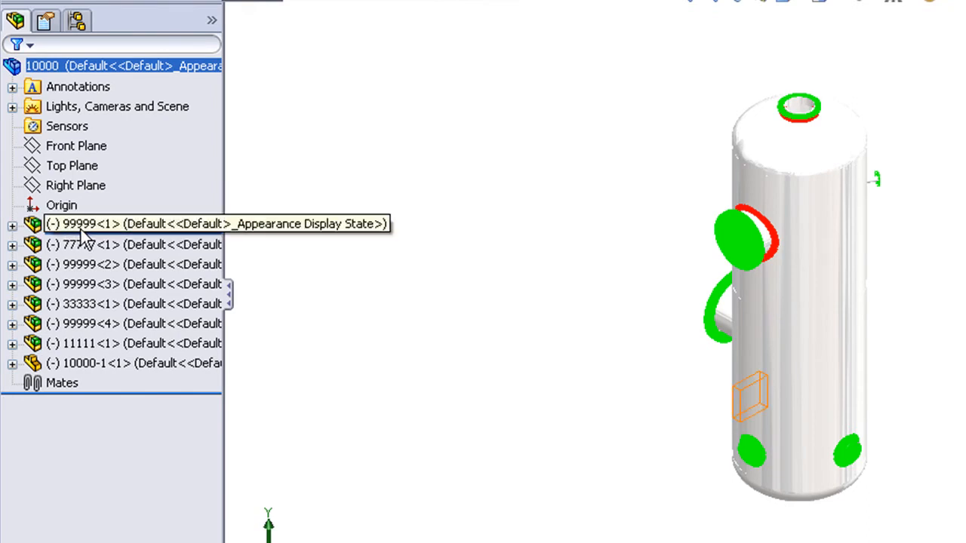
mouse_move(84, 242)
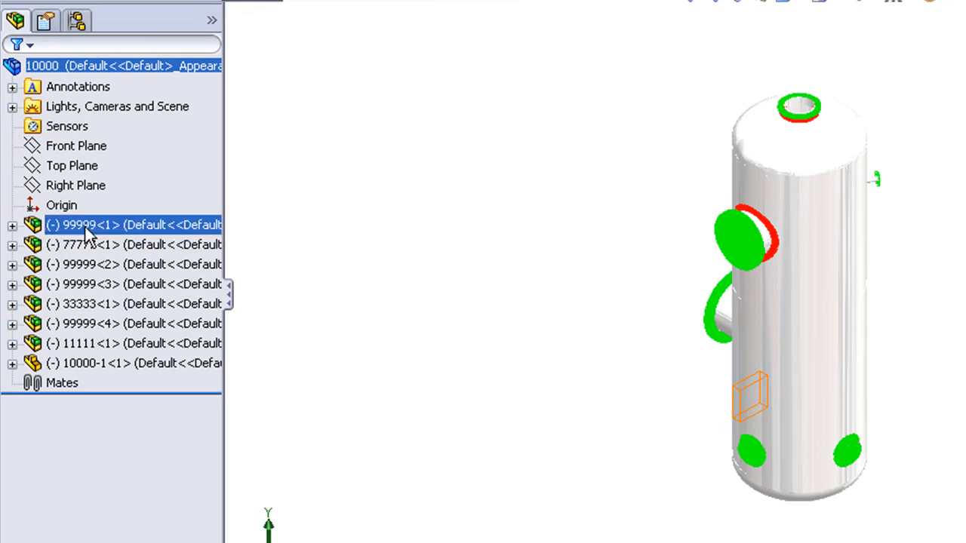
Step: Deselect the component and start Save As with References for assembly 10000
left_click(317, 234)
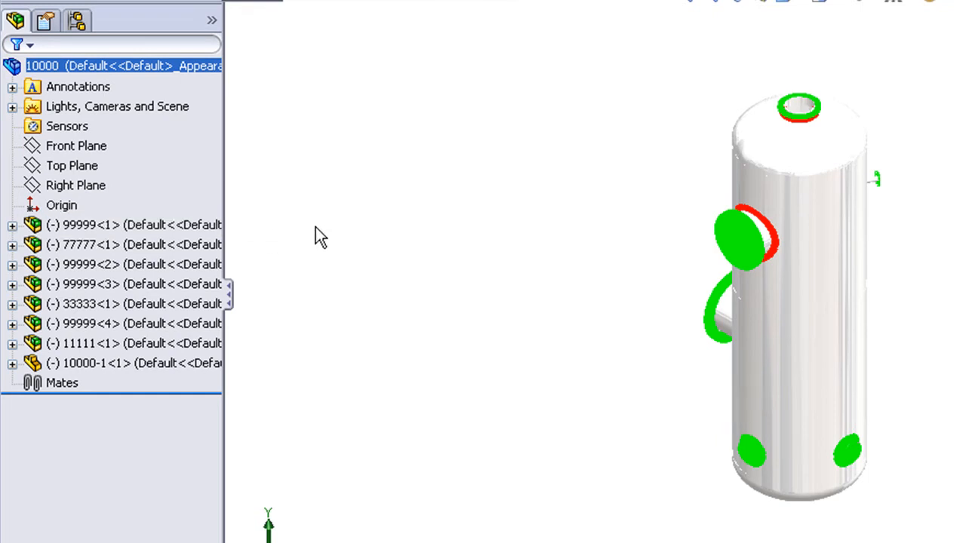
mouse_move(305, 233)
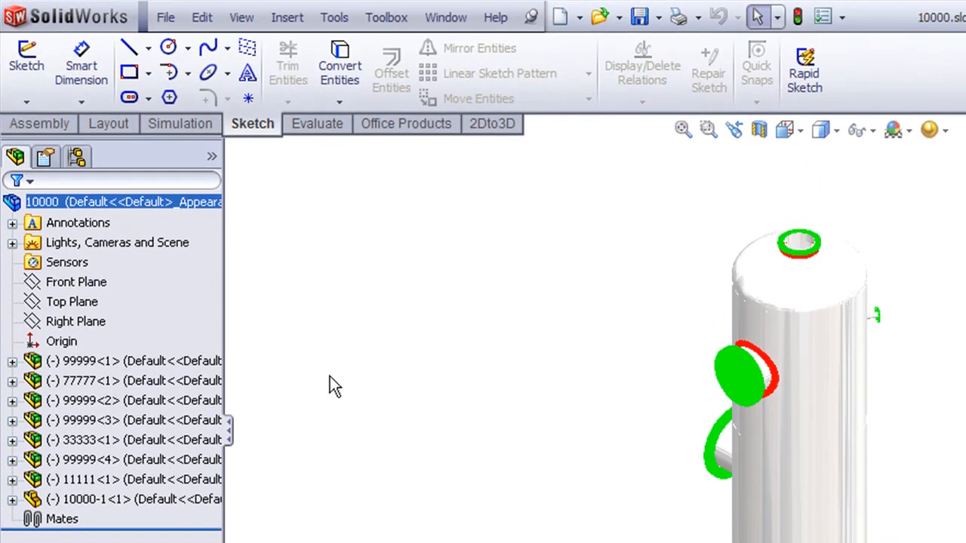
left_click(166, 17)
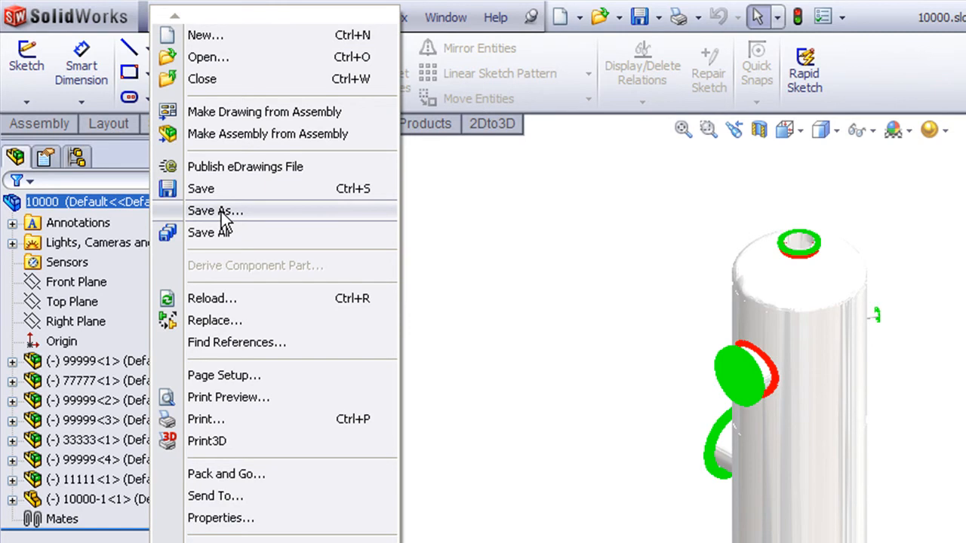
left_click(214, 212)
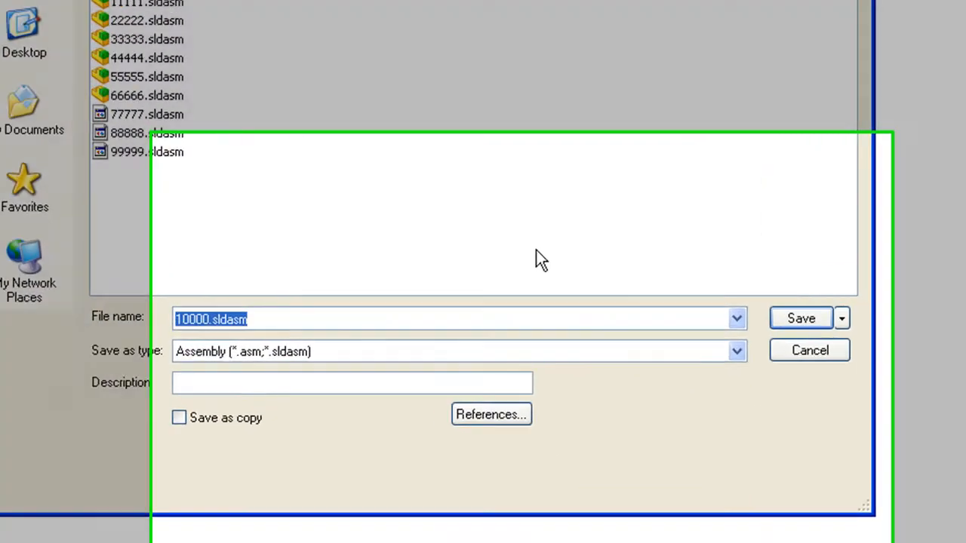
left_click(800, 317)
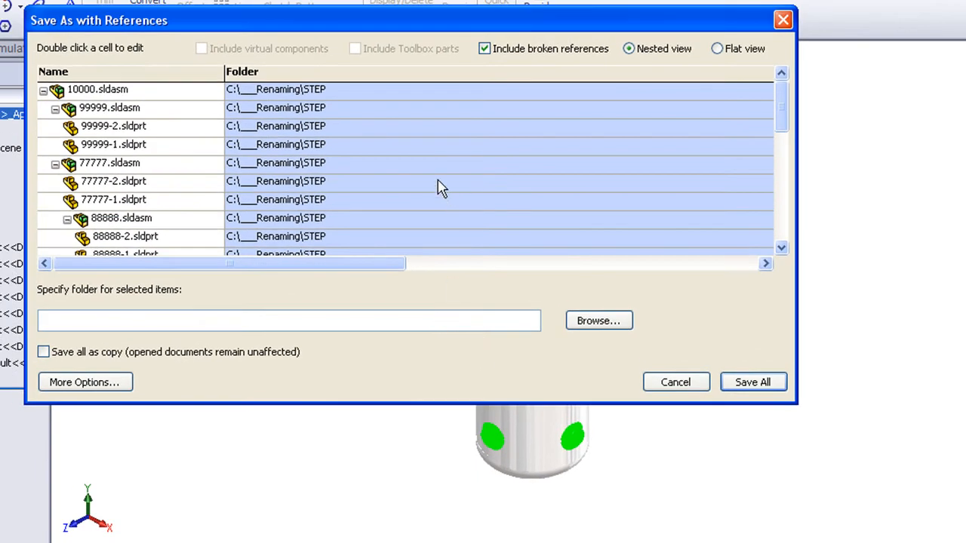
mouse_move(181, 83)
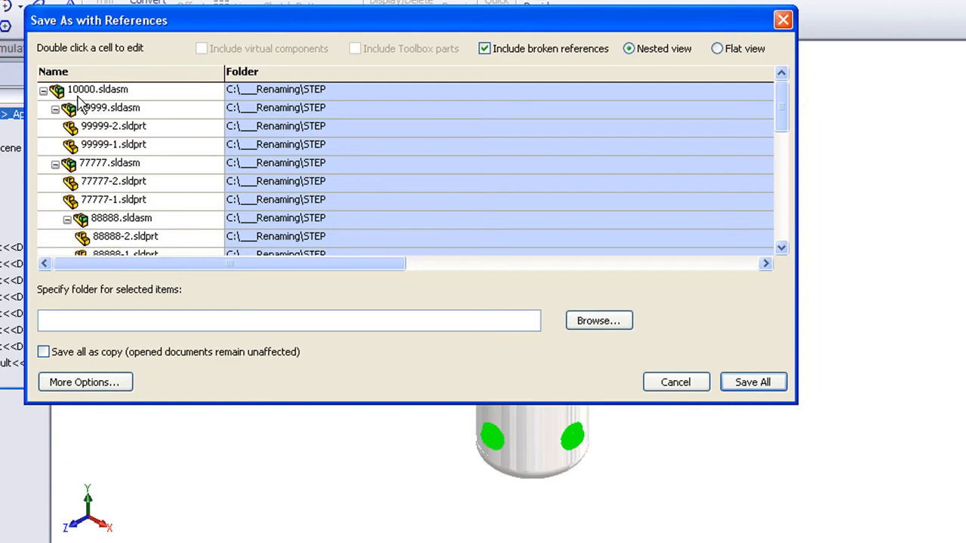
mouse_move(117, 194)
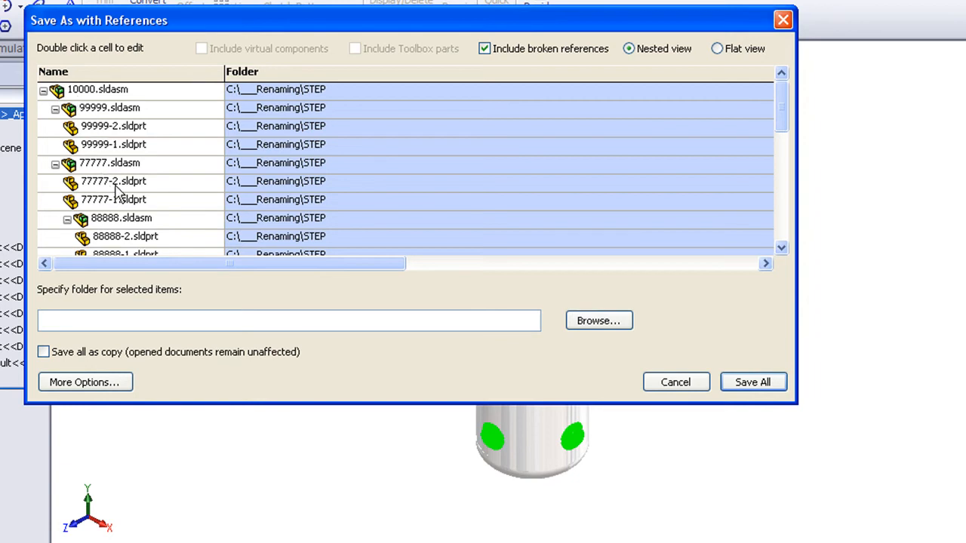
mouse_move(97, 183)
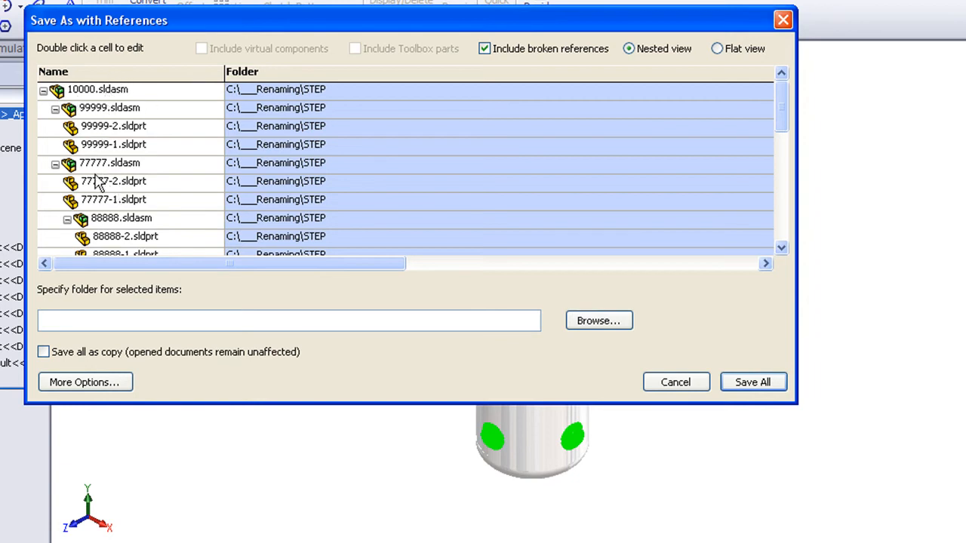
mouse_move(89, 89)
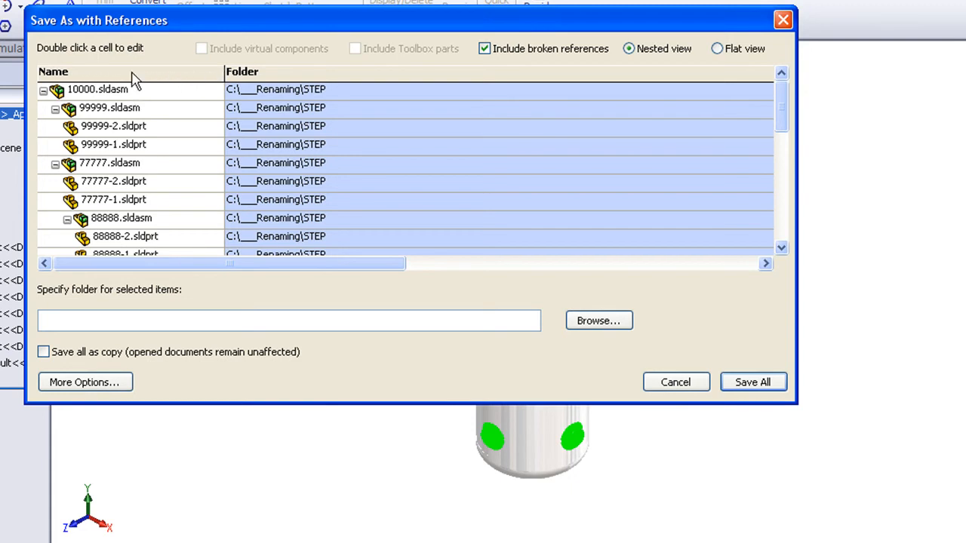
mouse_move(145, 123)
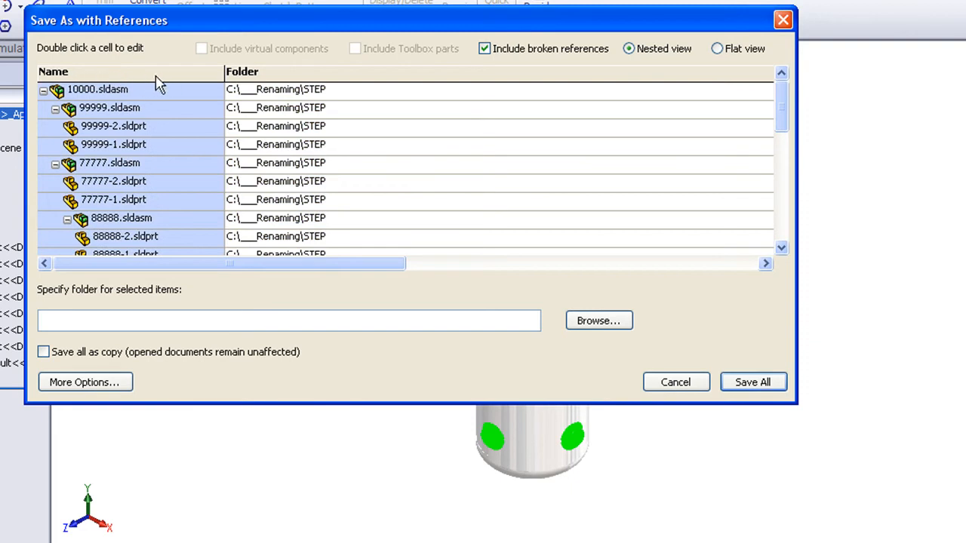
mouse_move(728, 113)
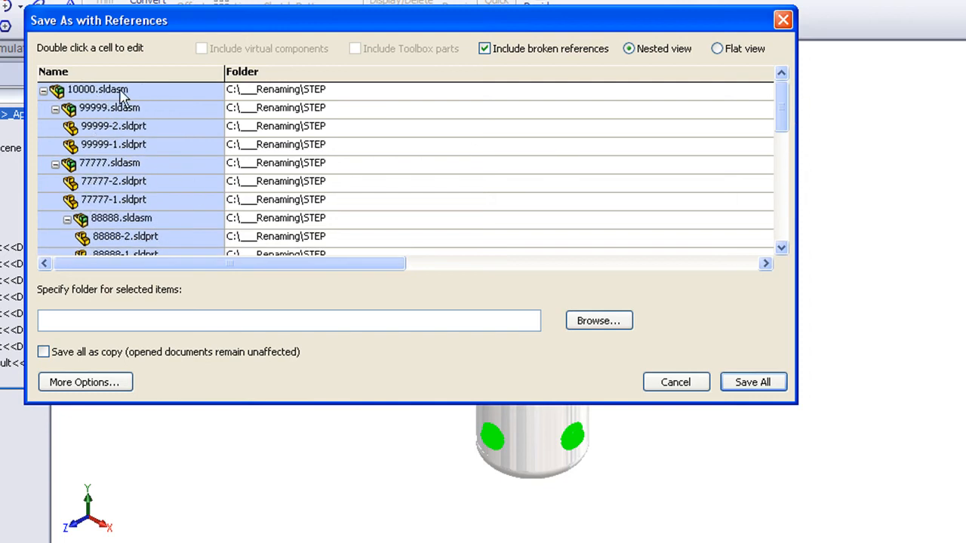
mouse_move(153, 328)
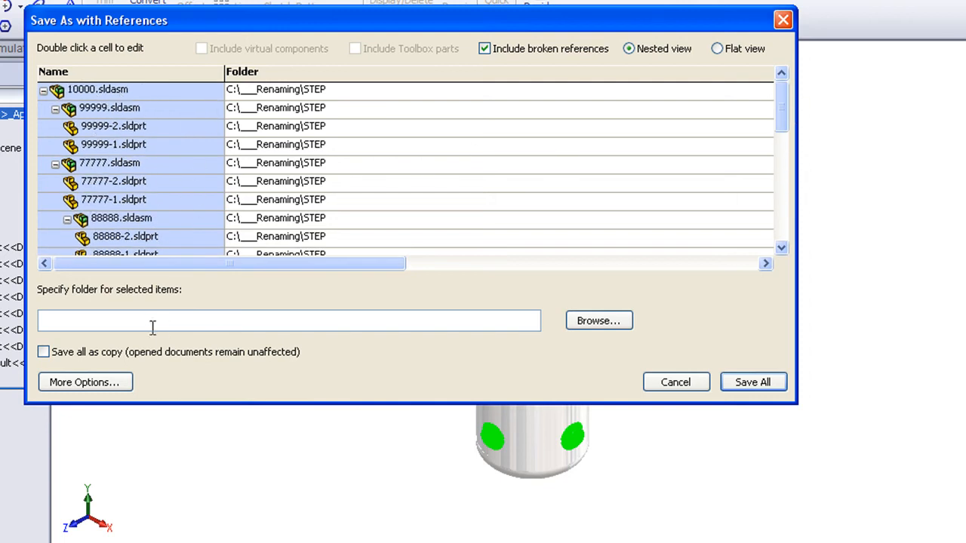
mouse_move(567, 353)
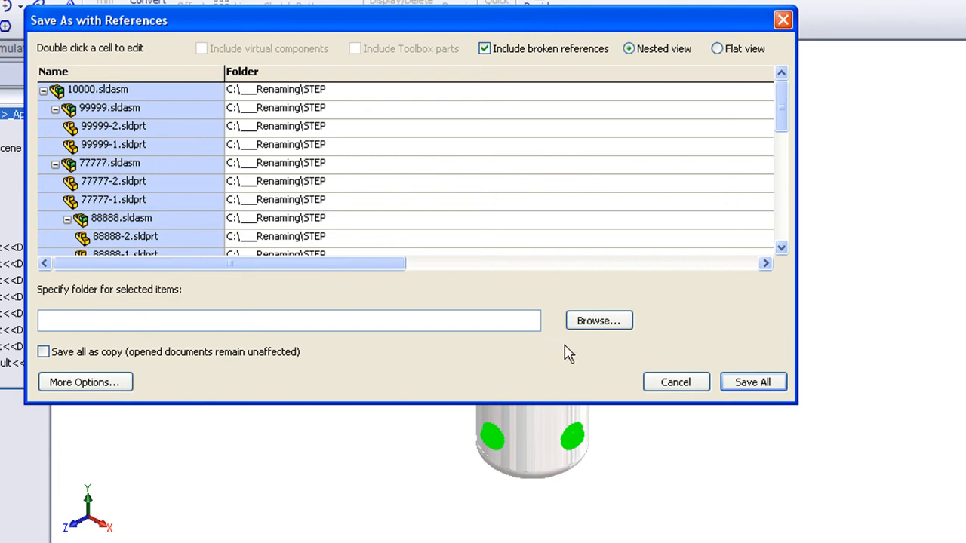
Step: Choose Renaming\STEP\New Folder as the destination for every referenced file
left_click(598, 320)
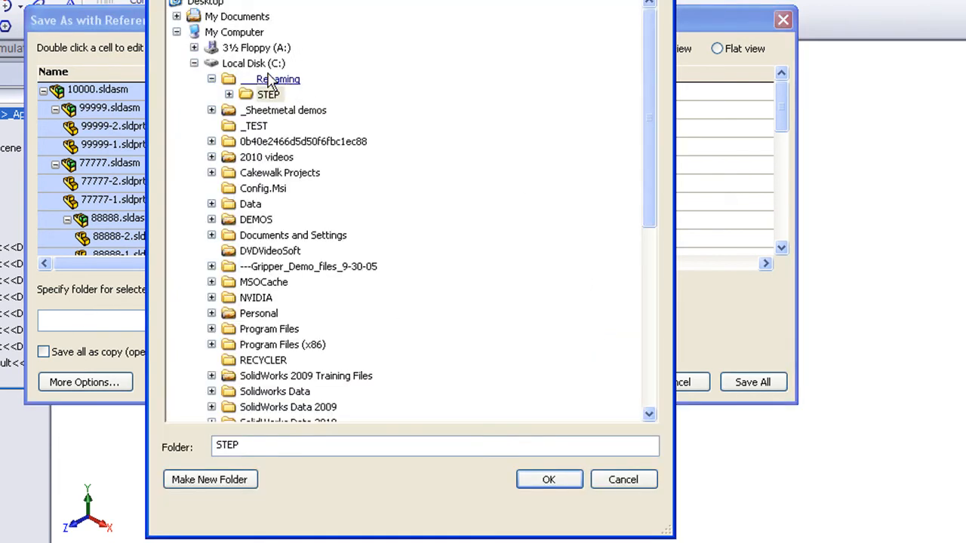
left_click(210, 480)
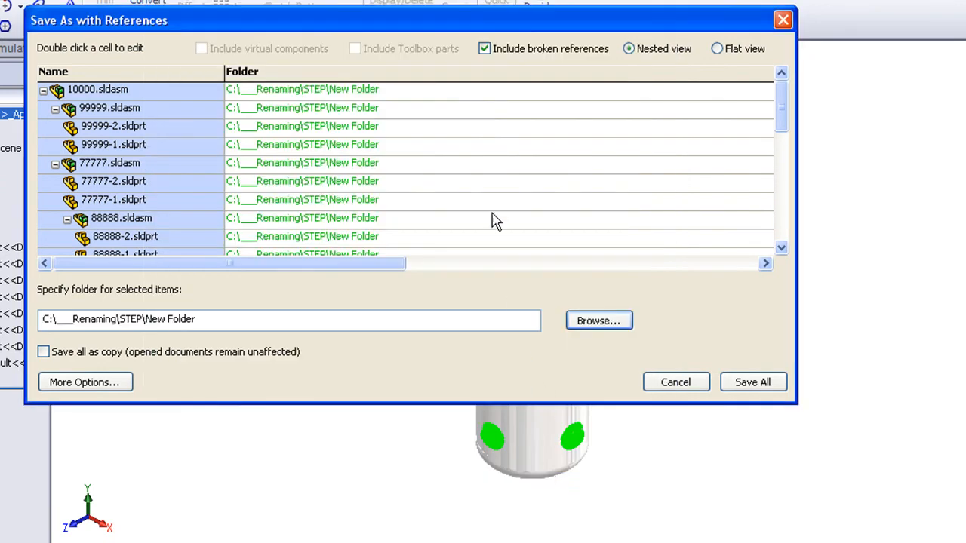
mouse_move(746, 133)
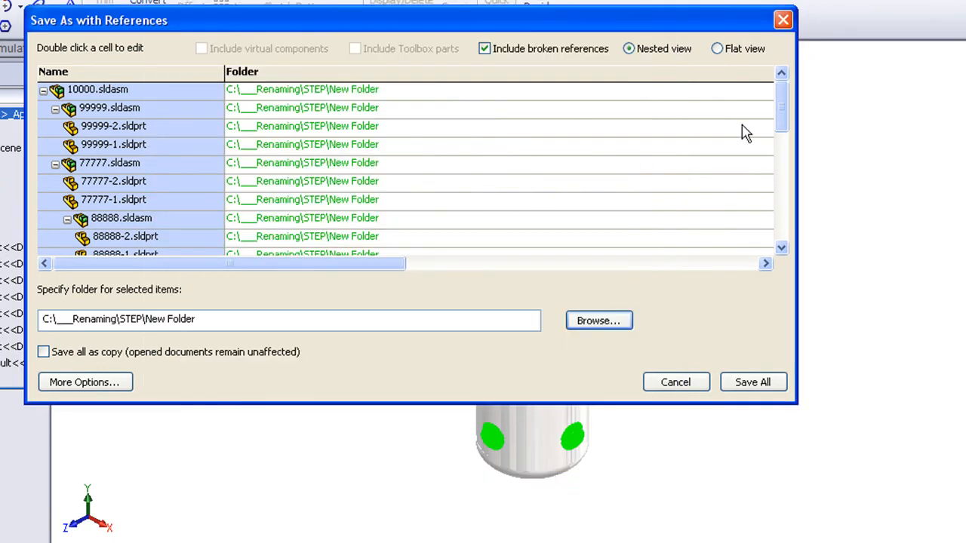
mouse_move(250, 253)
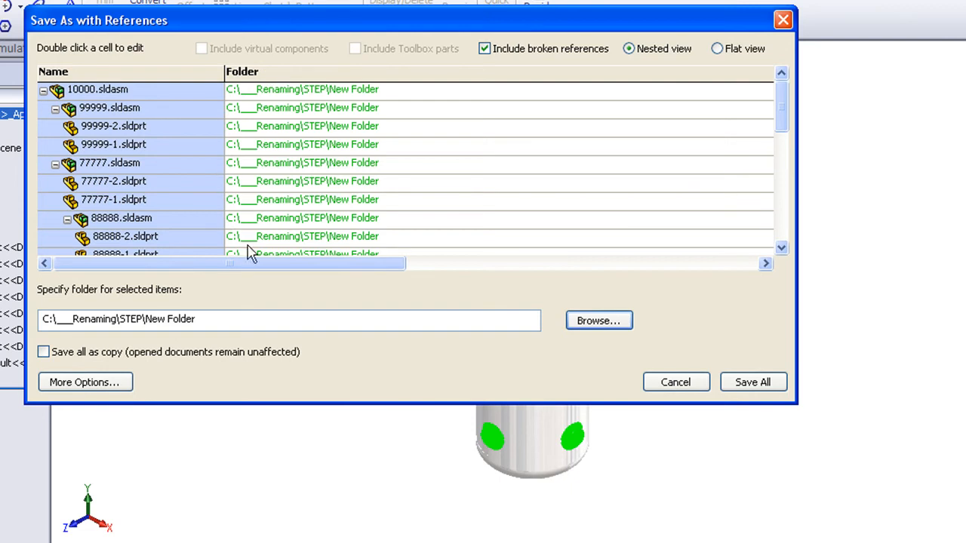
Step: Rename the top assembly 10000 to 1001.sldasm and start editing subassembly 99999's name
scroll("down", 3)
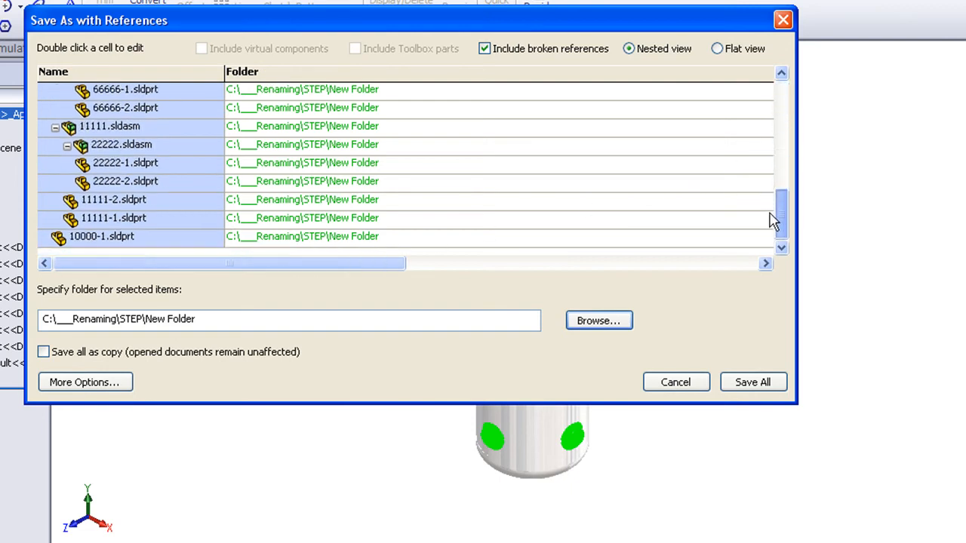
scroll("up", 3)
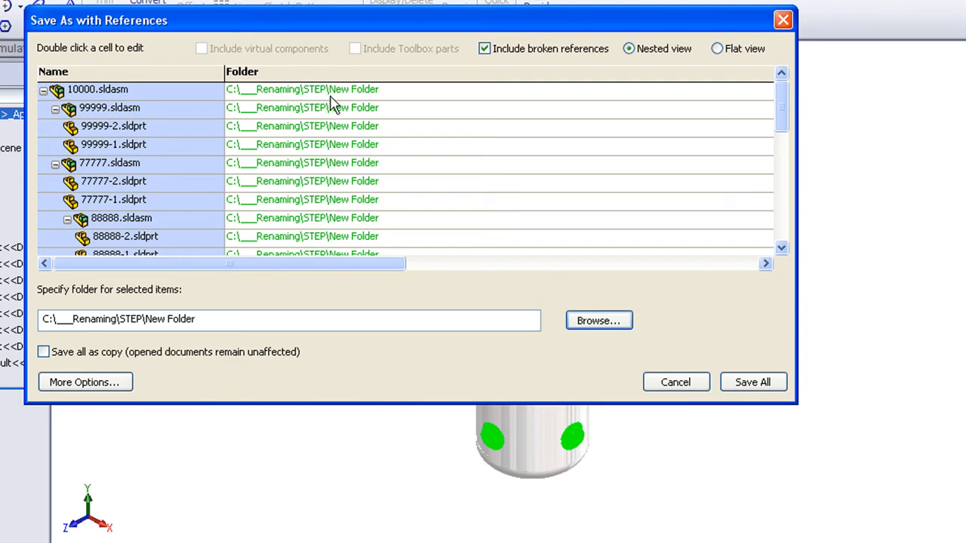
mouse_move(197, 111)
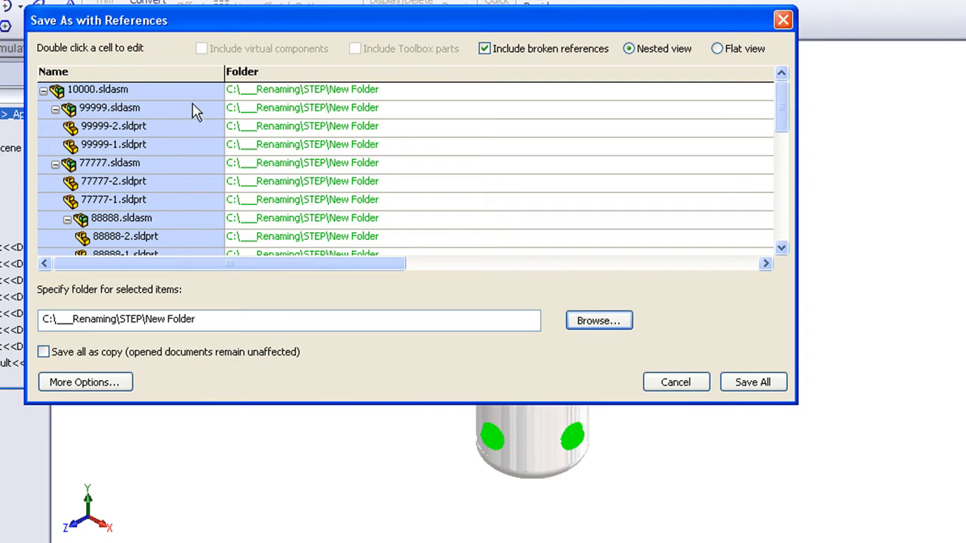
mouse_move(165, 100)
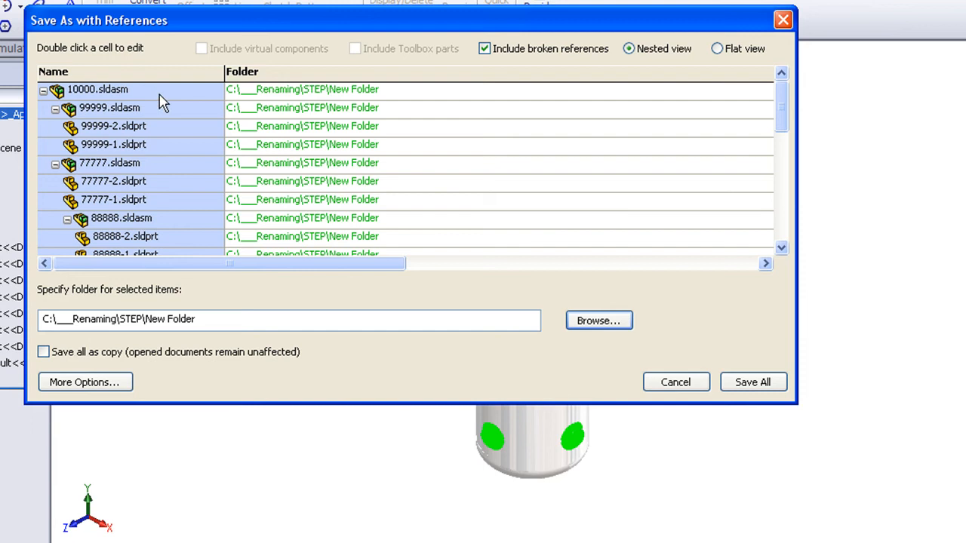
double_click(96, 89)
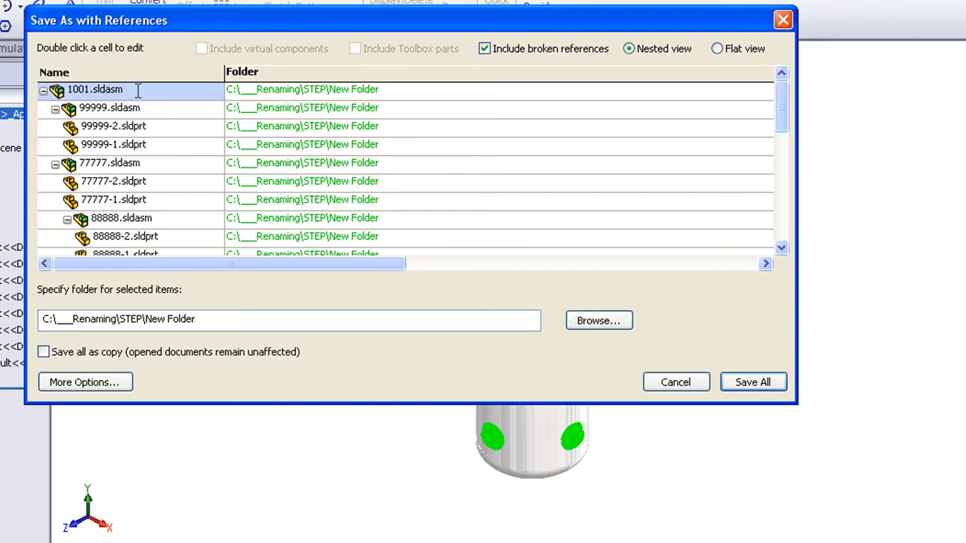
double_click(109, 107)
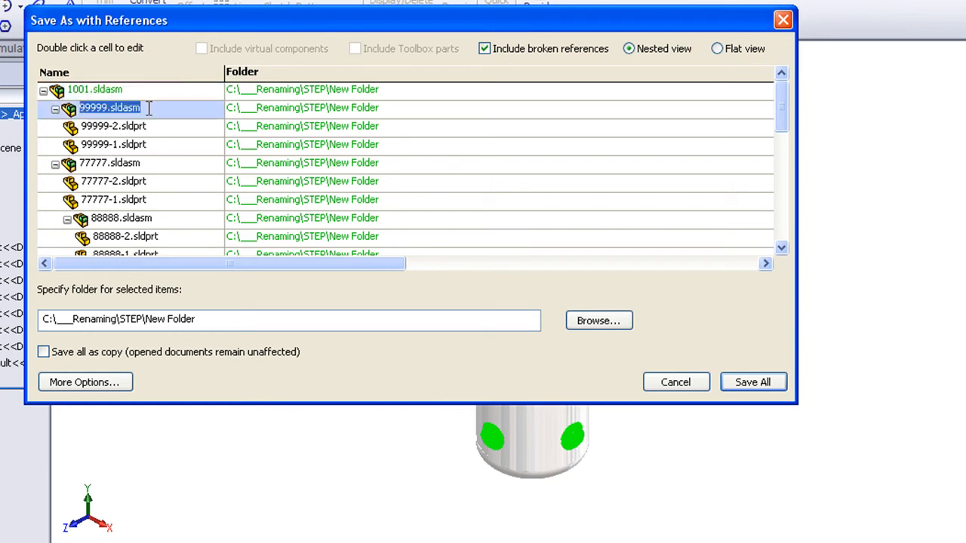
mouse_move(124, 93)
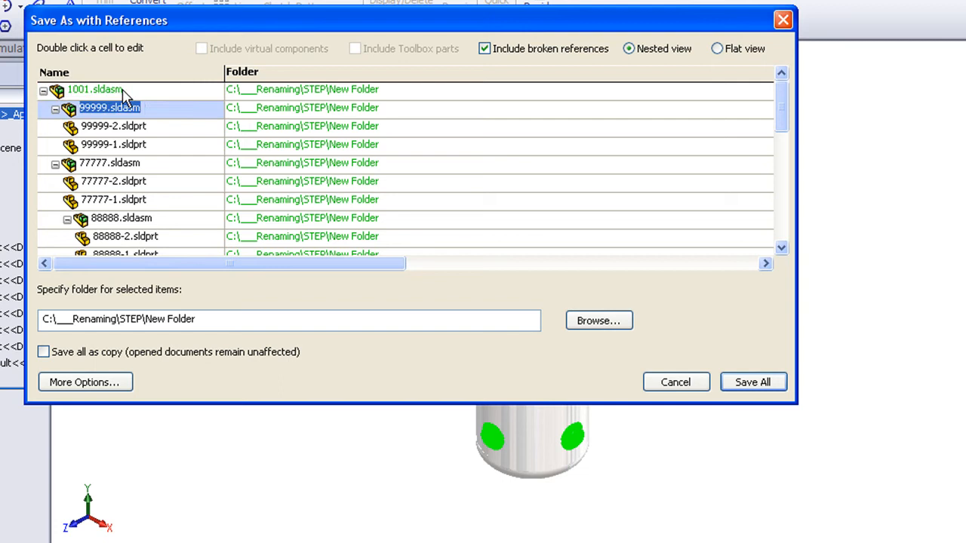
mouse_move(124, 133)
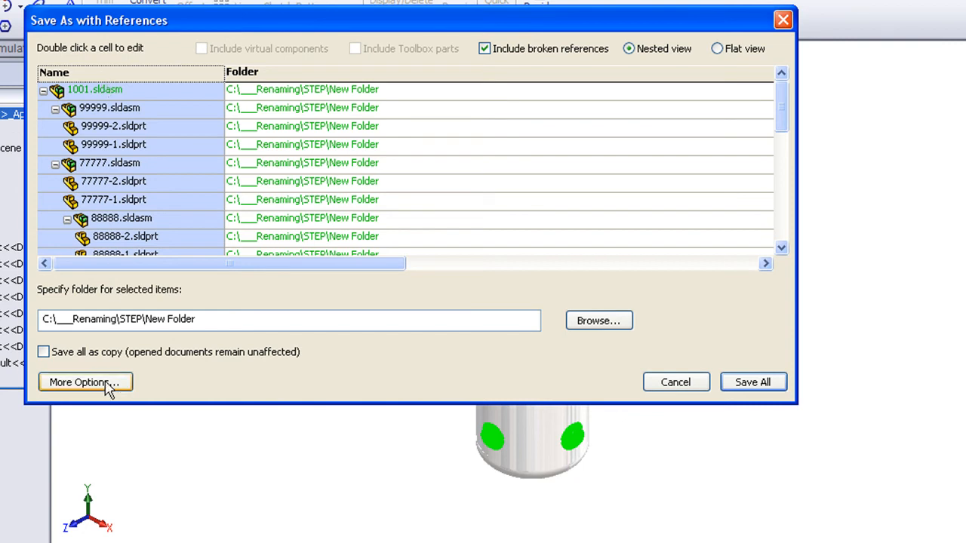
Step: Reveal the Modify selected names prefix/suffix options via More Options
left_click(84, 382)
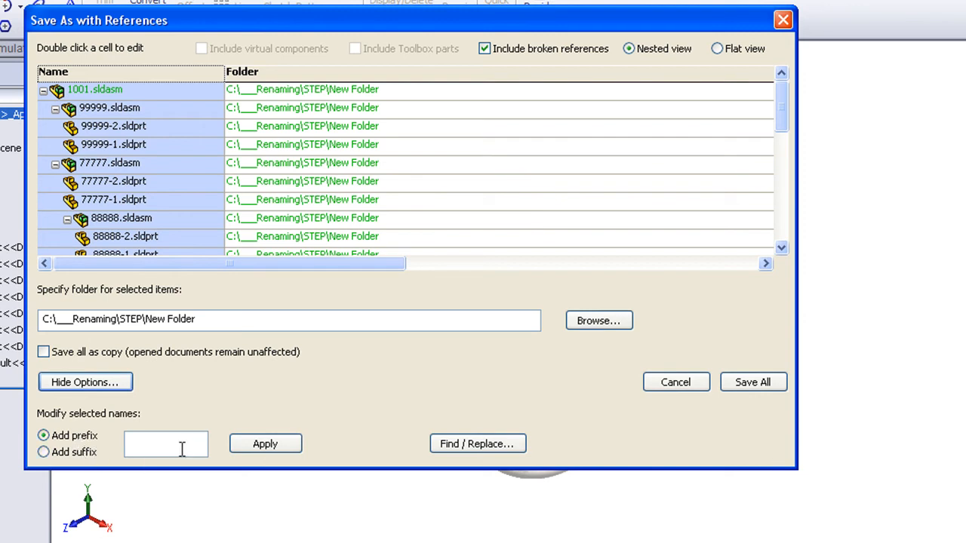
mouse_move(356, 456)
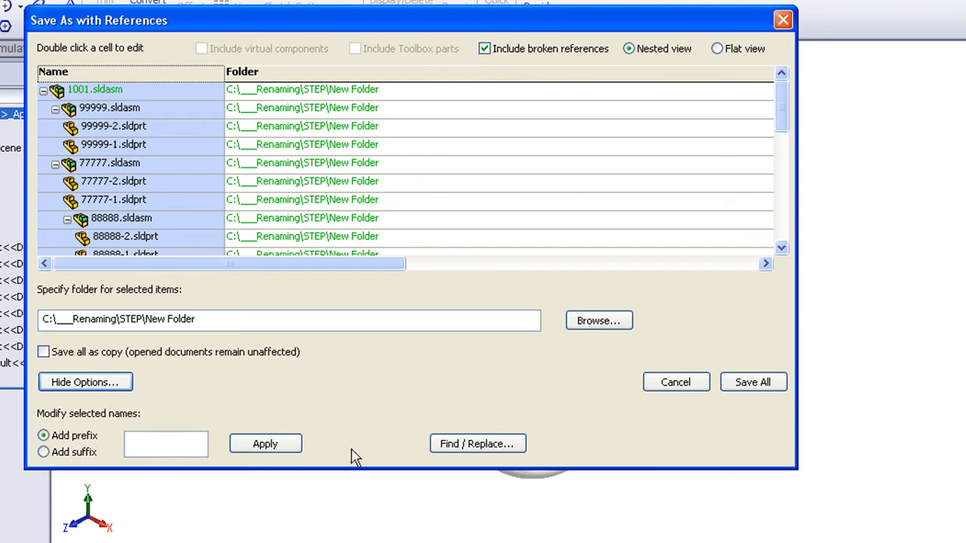
mouse_move(477, 444)
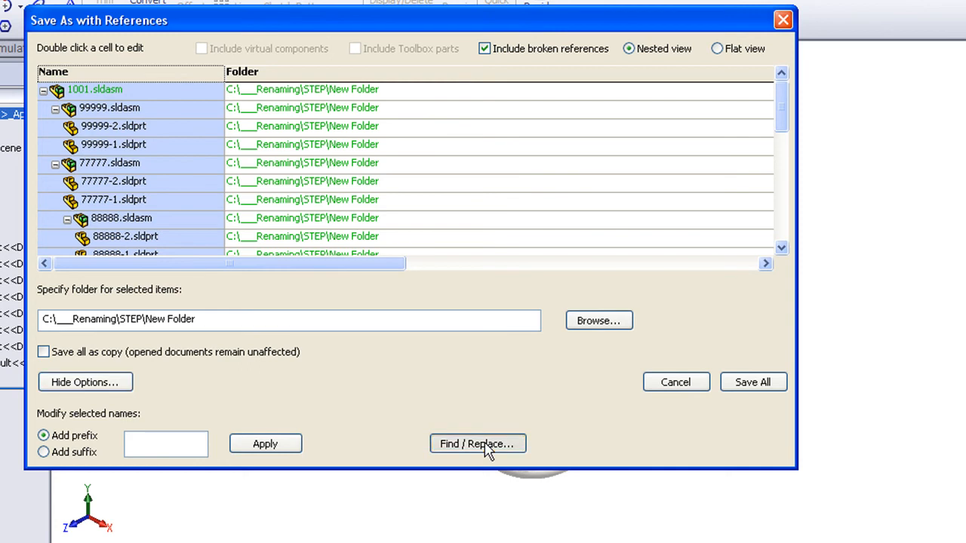
Step: Replace 99999 with 901 and 77777 with 701 in all selected file names
left_click(477, 443)
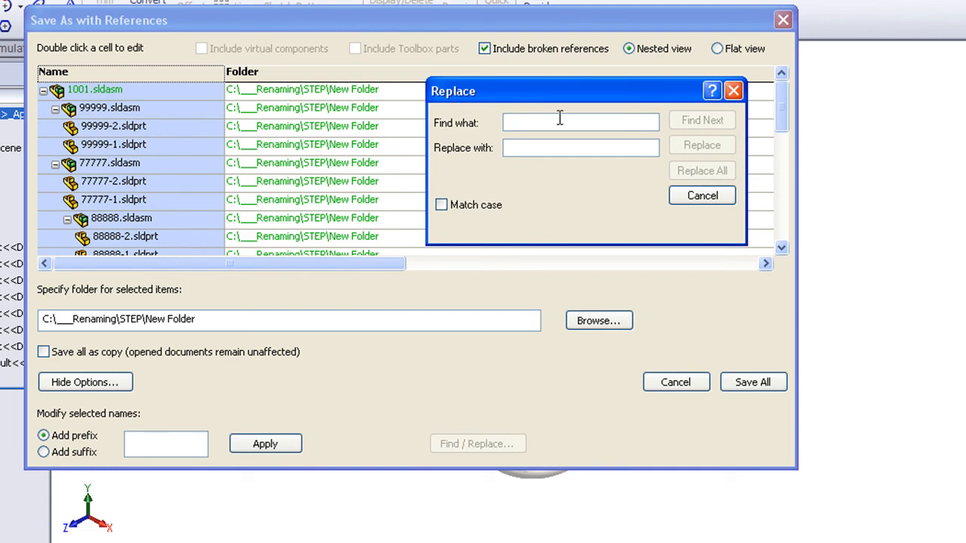
type("99999")
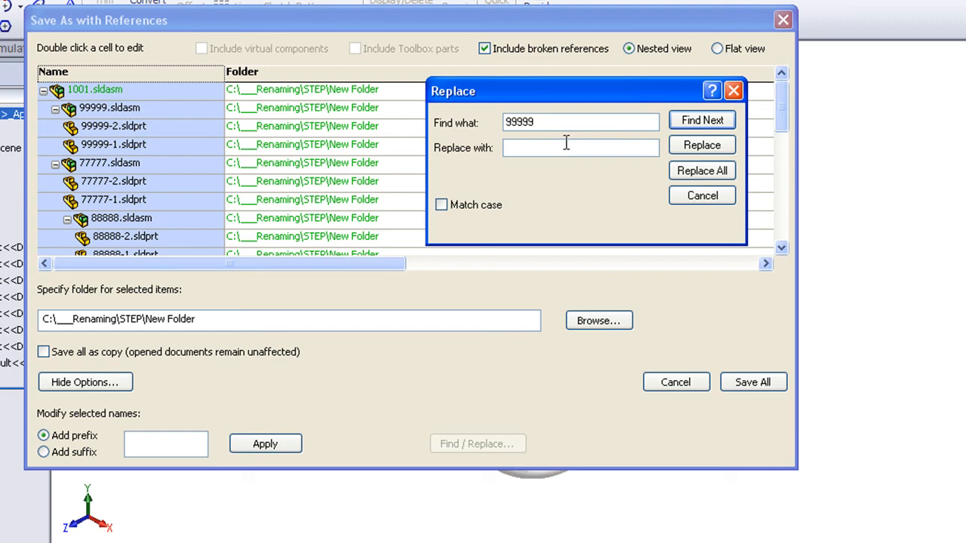
type("901")
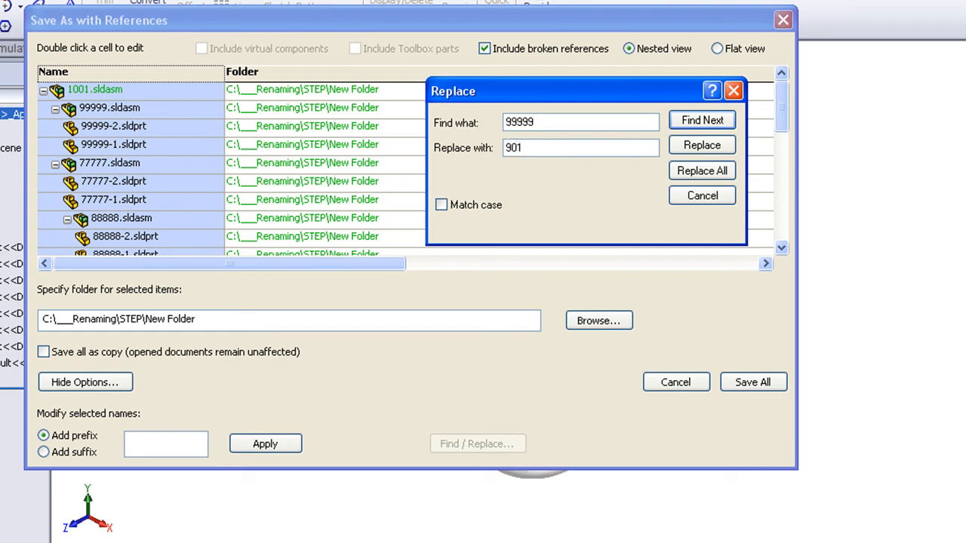
left_click(700, 169)
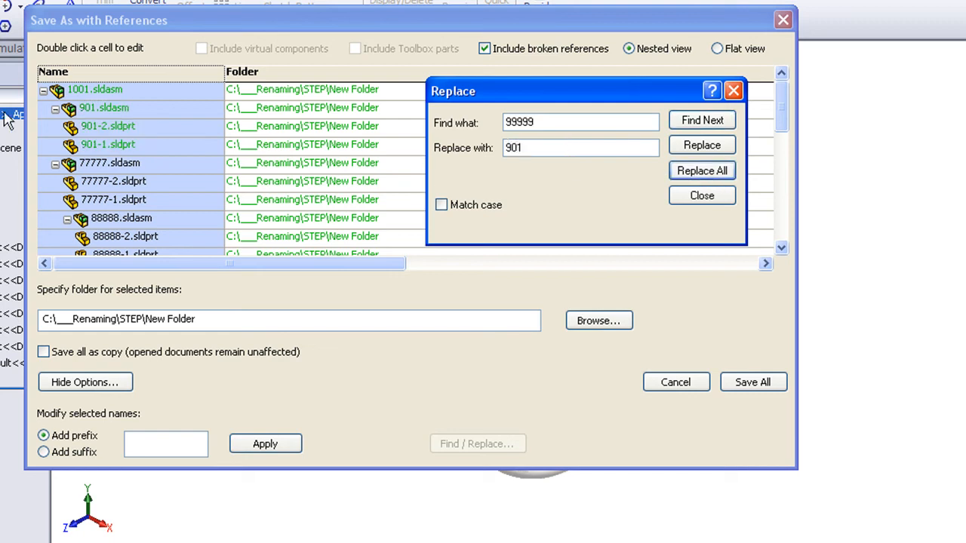
mouse_move(133, 174)
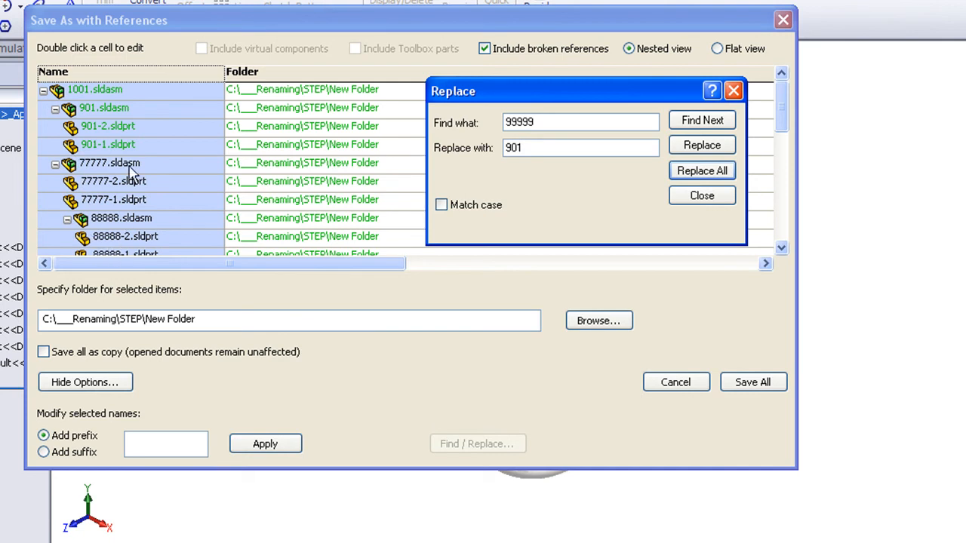
mouse_move(121, 128)
type("7777")
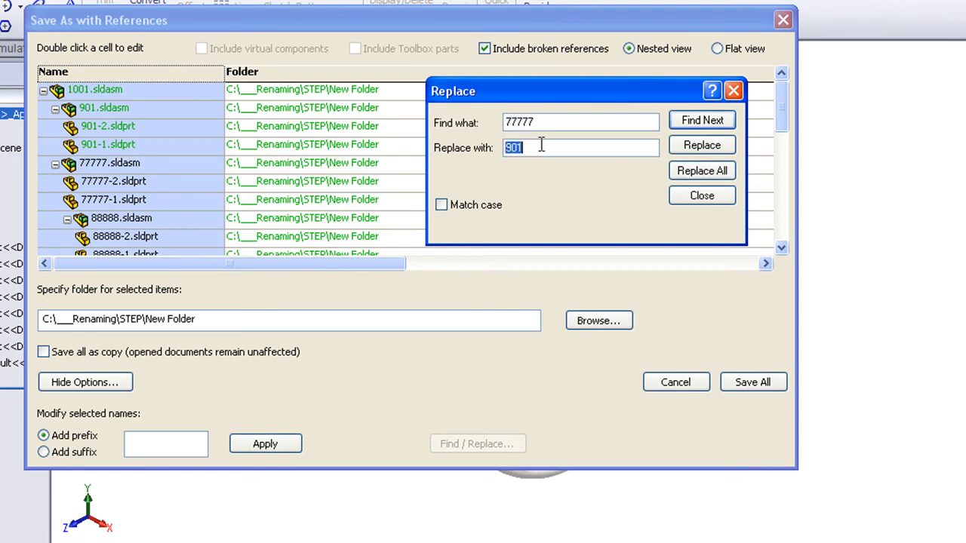
type("701")
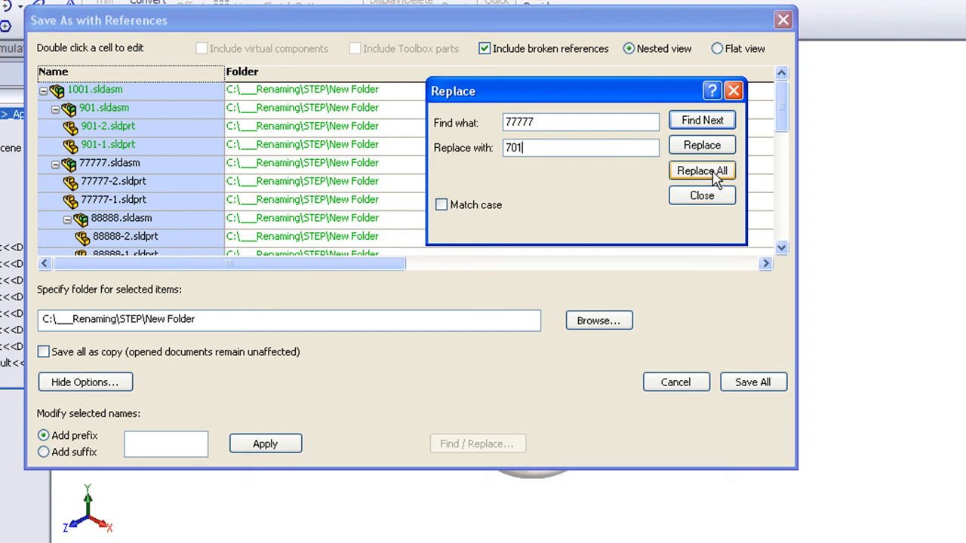
left_click(701, 171)
type("201")
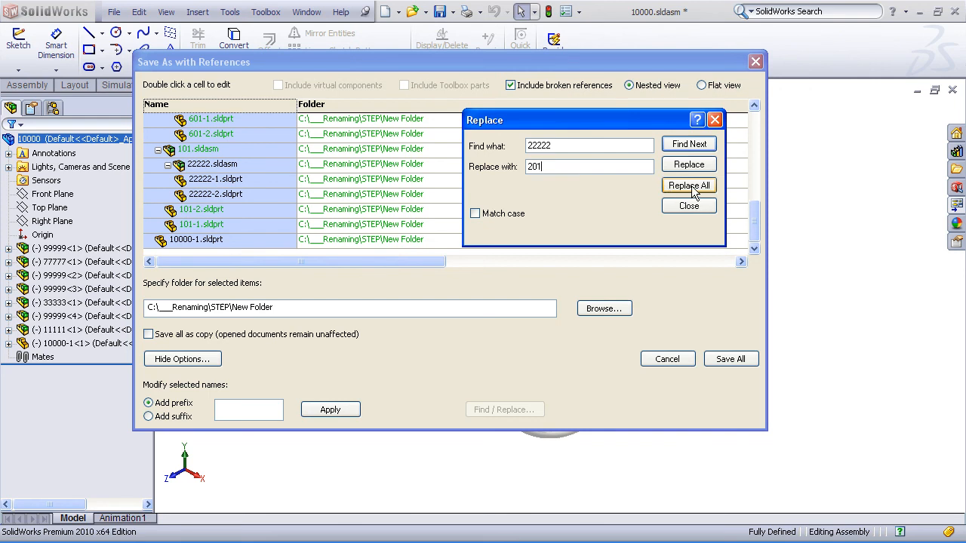
Step: Replace 22222 with 201 and 10000 with 1001 in all selected file names
left_click(688, 185)
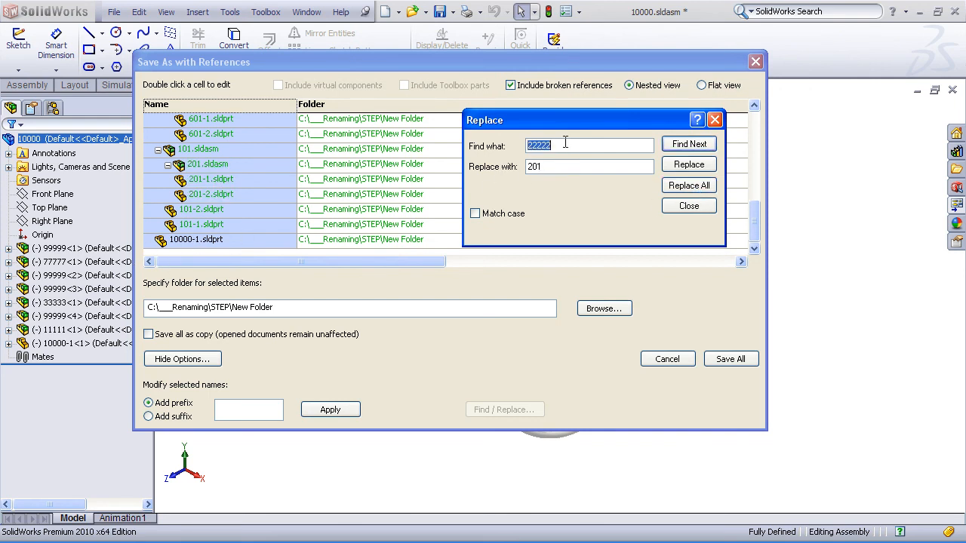
type("10000")
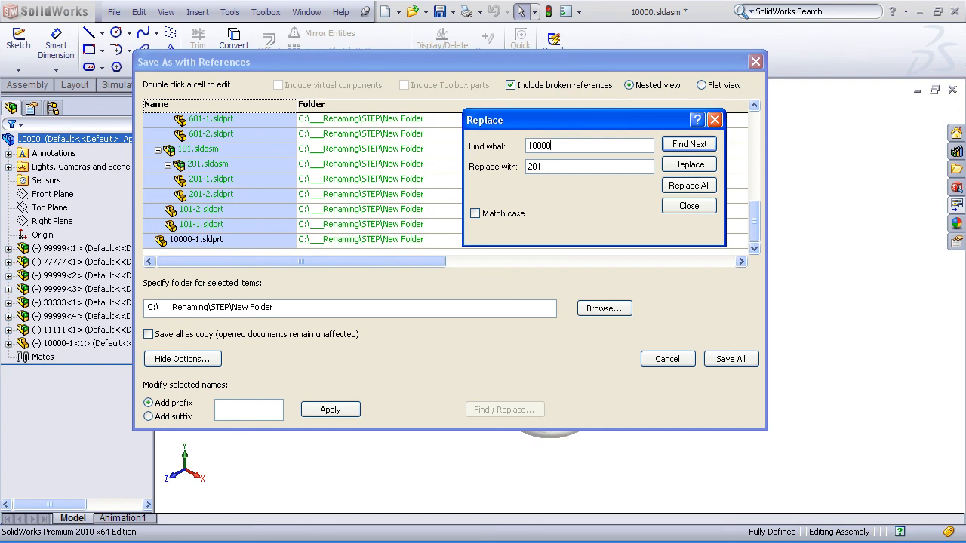
triple_click(589, 166)
type("1001")
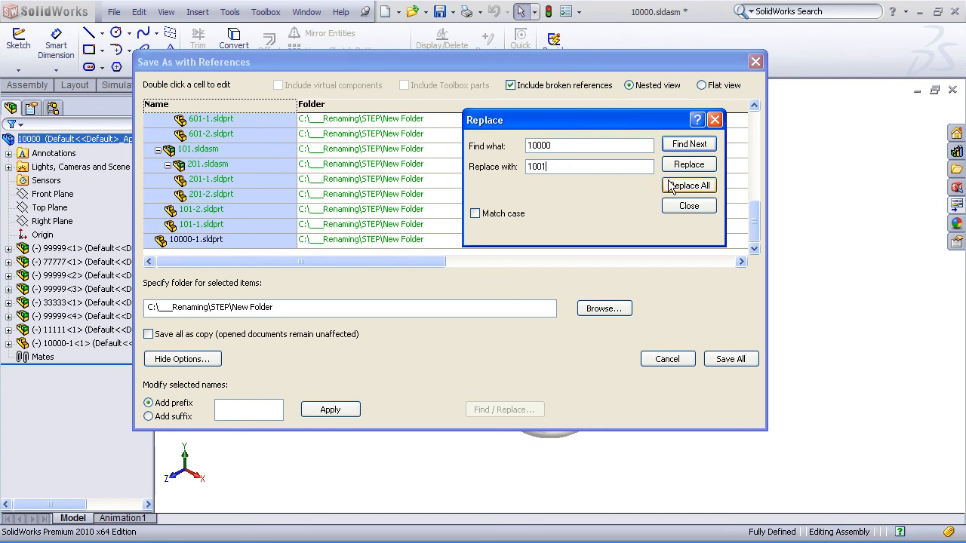
left_click(688, 184)
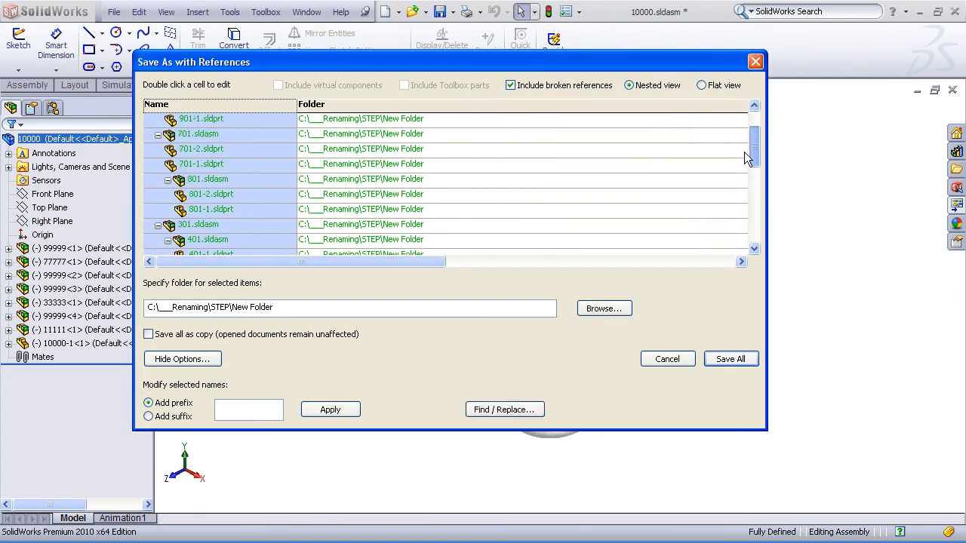
Step: Save All renamed files (1001, 901, 701…) into New Folder
scroll("down", 3)
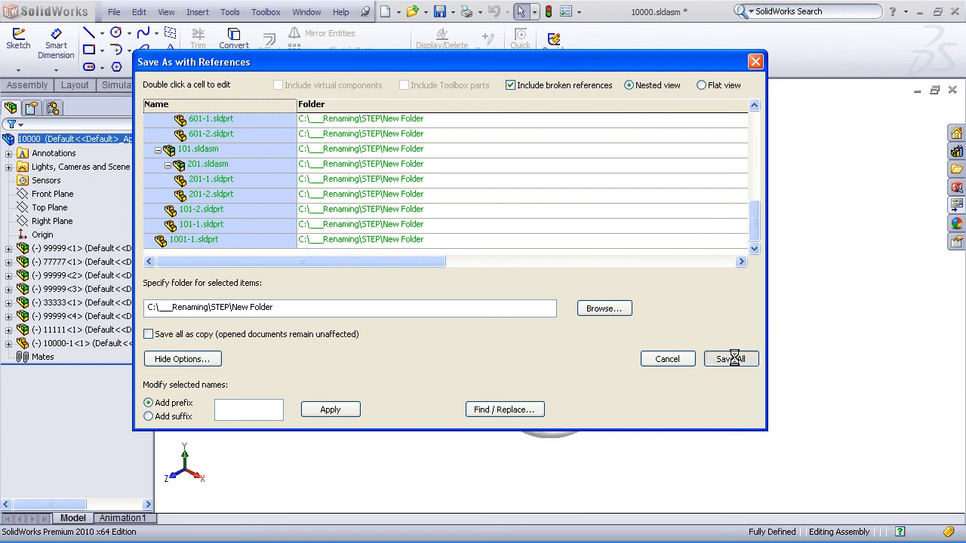
left_click(731, 359)
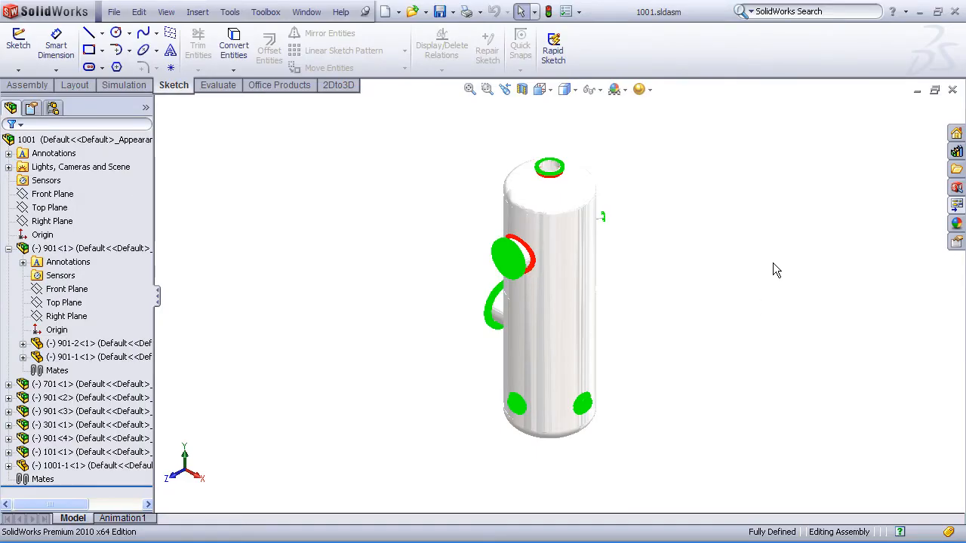
mouse_move(952, 90)
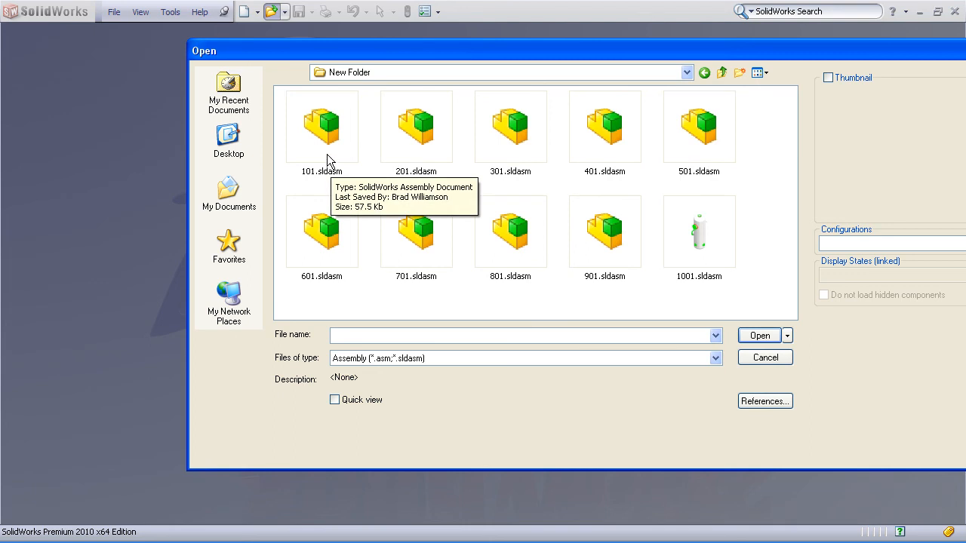
mouse_move(705, 229)
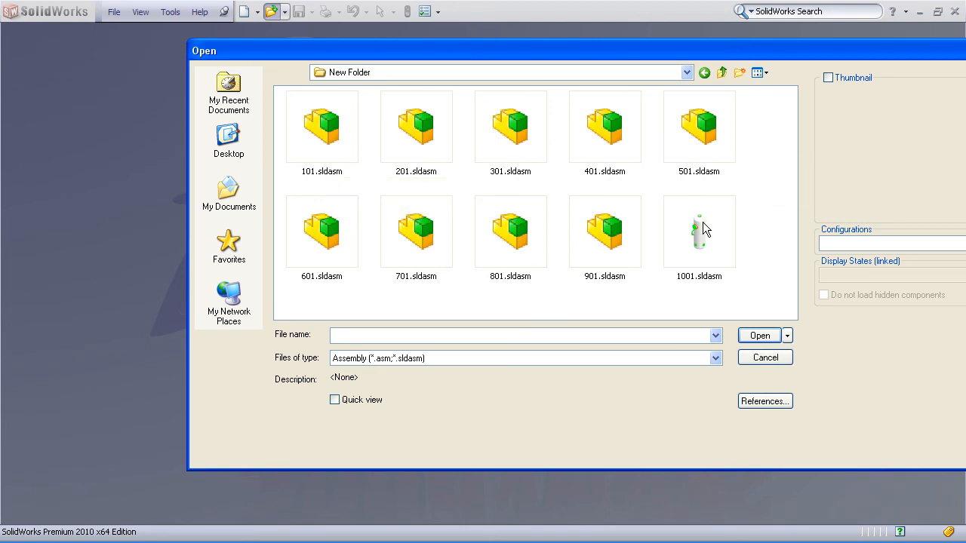
mouse_move(742, 240)
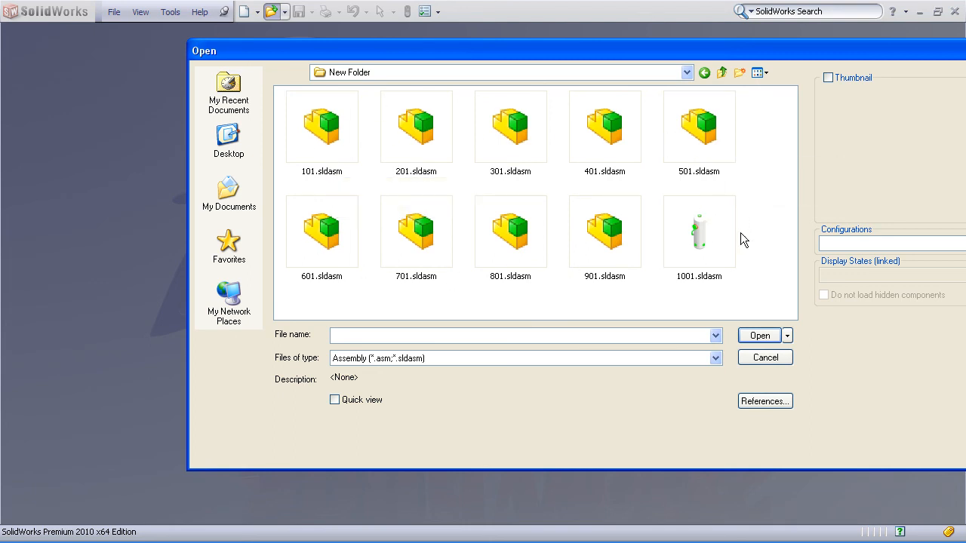
Step: Open the renamed 1001.sldasm from New Folder
left_click(698, 230)
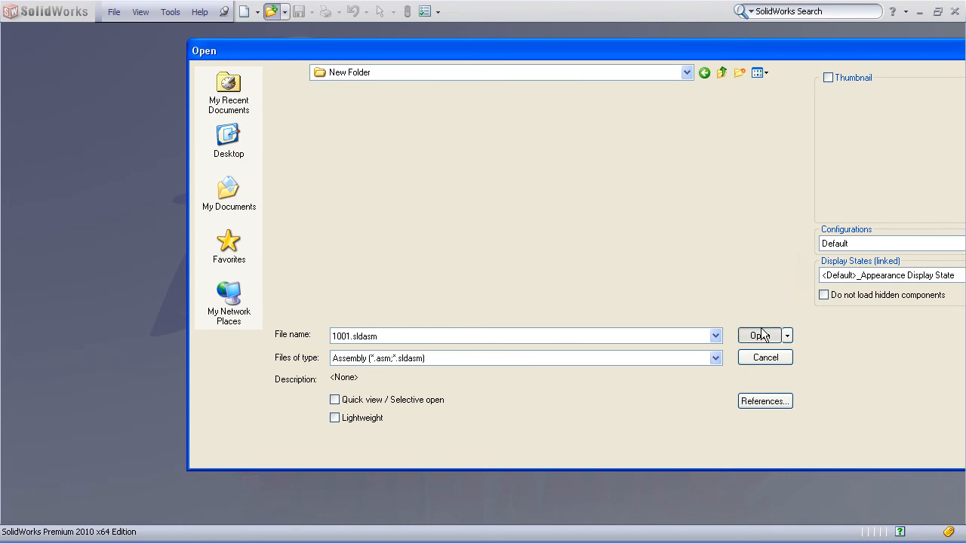
left_click(761, 335)
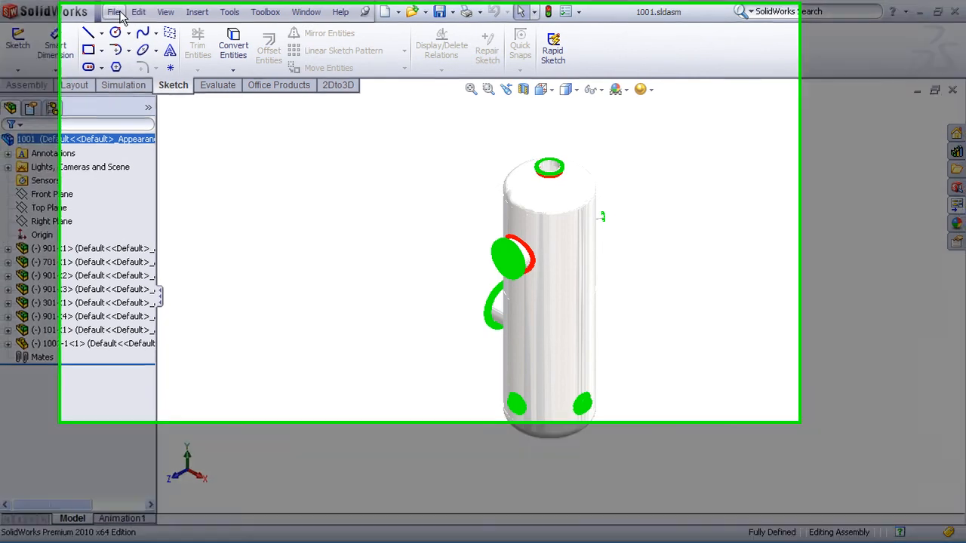
Step: Bring up the File menu over the reopened 1001 assembly
left_click(115, 12)
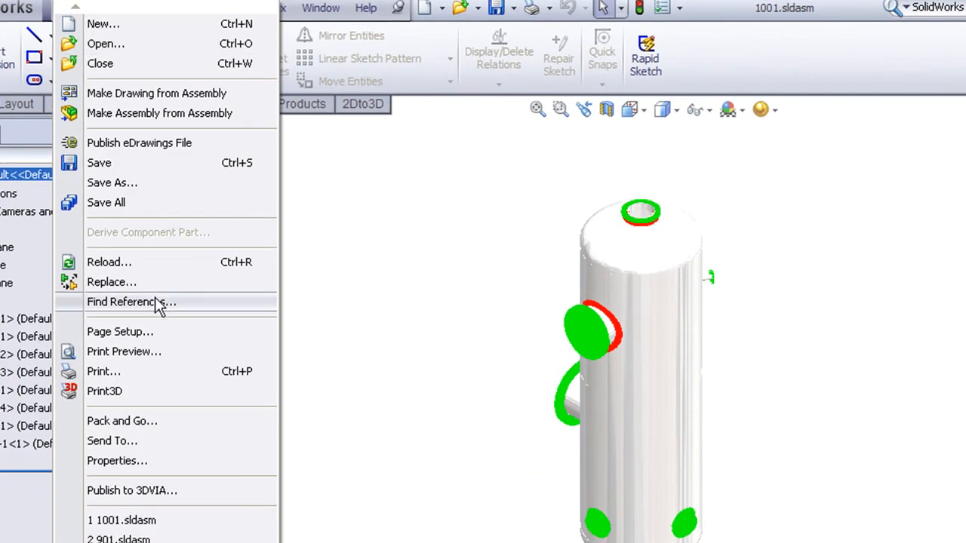
Step: Review Find References to confirm 901, 701 and 801 live in New Folder, then close it
left_click(131, 302)
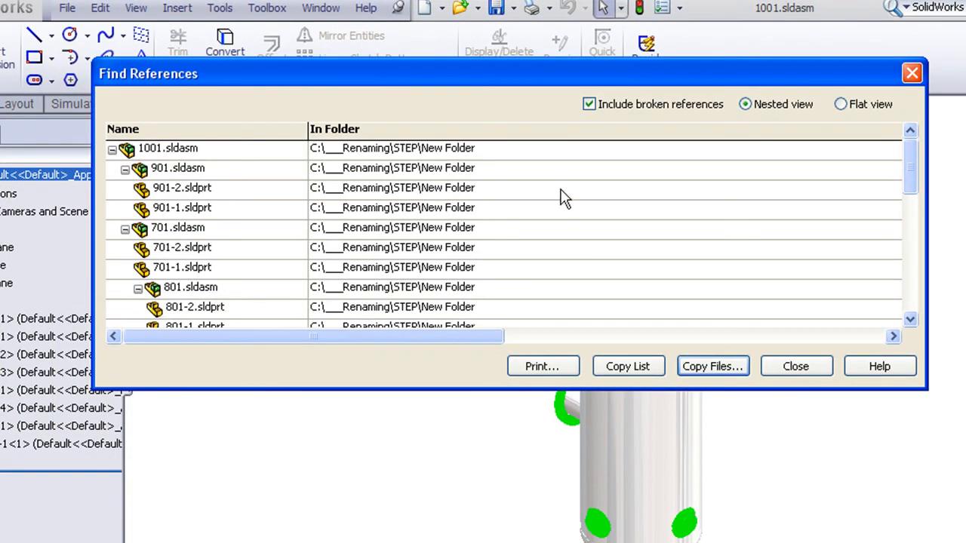
scroll("down", 3)
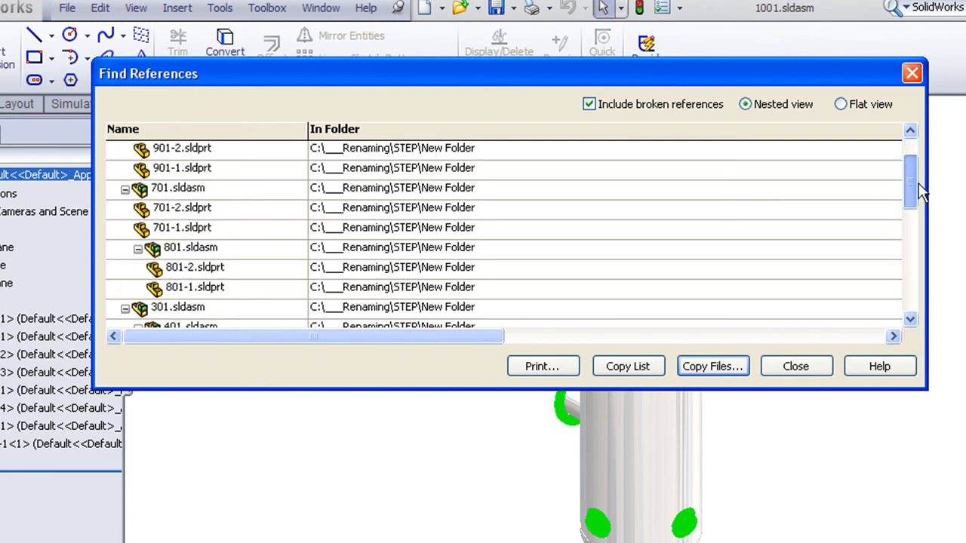
scroll("up", 3)
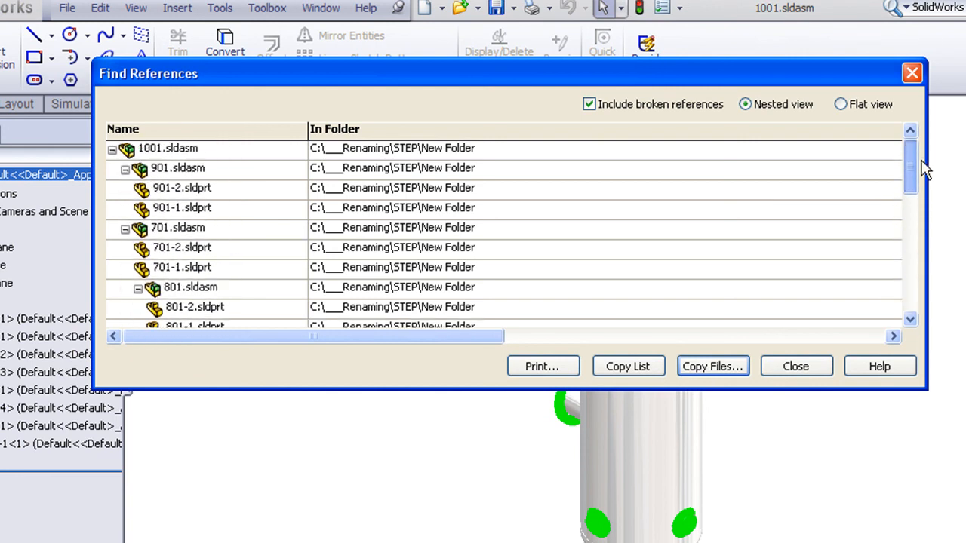
left_click(794, 367)
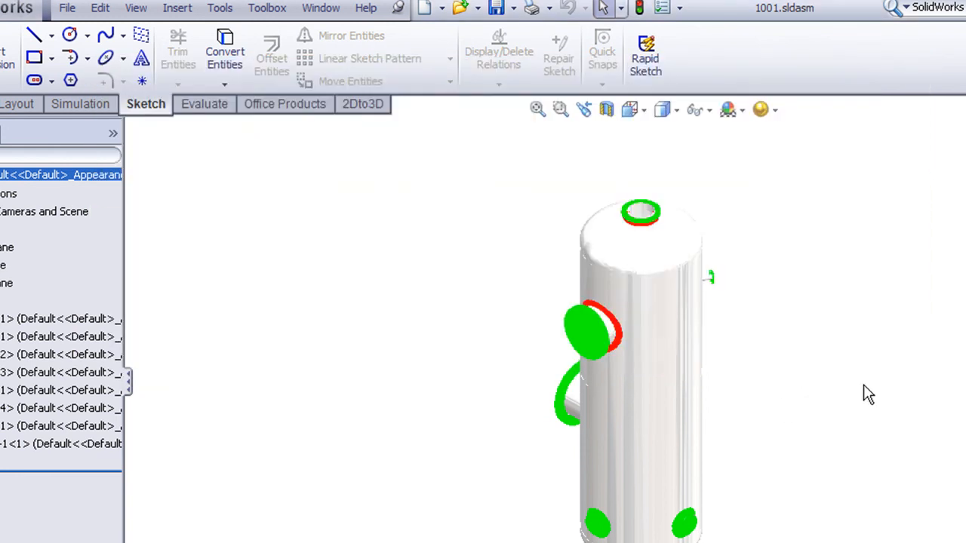